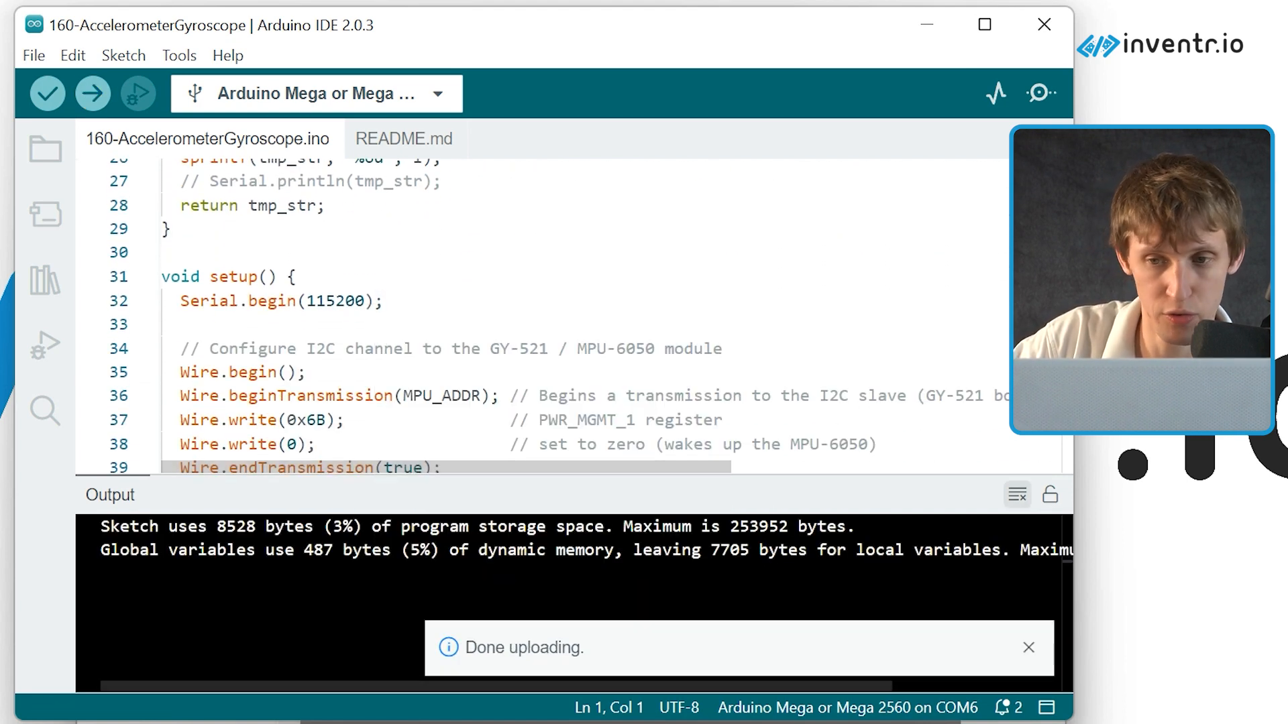
click(1040, 92)
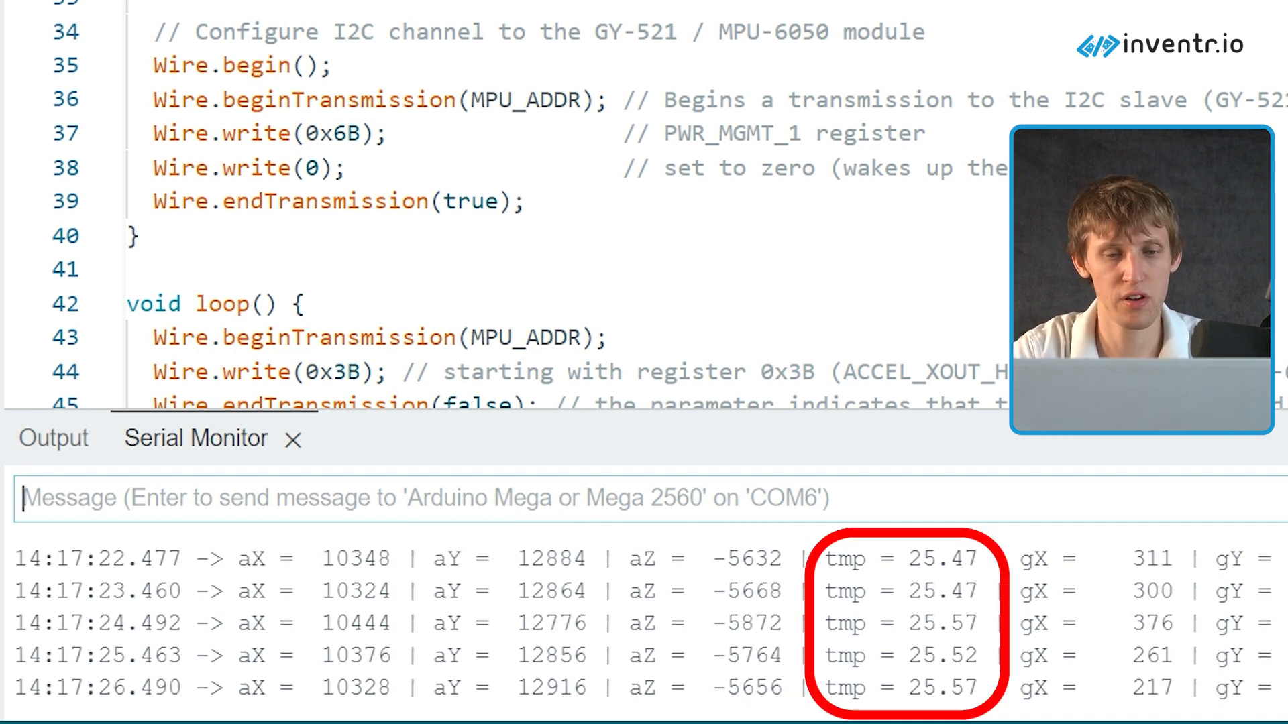
scroll(right, 3)
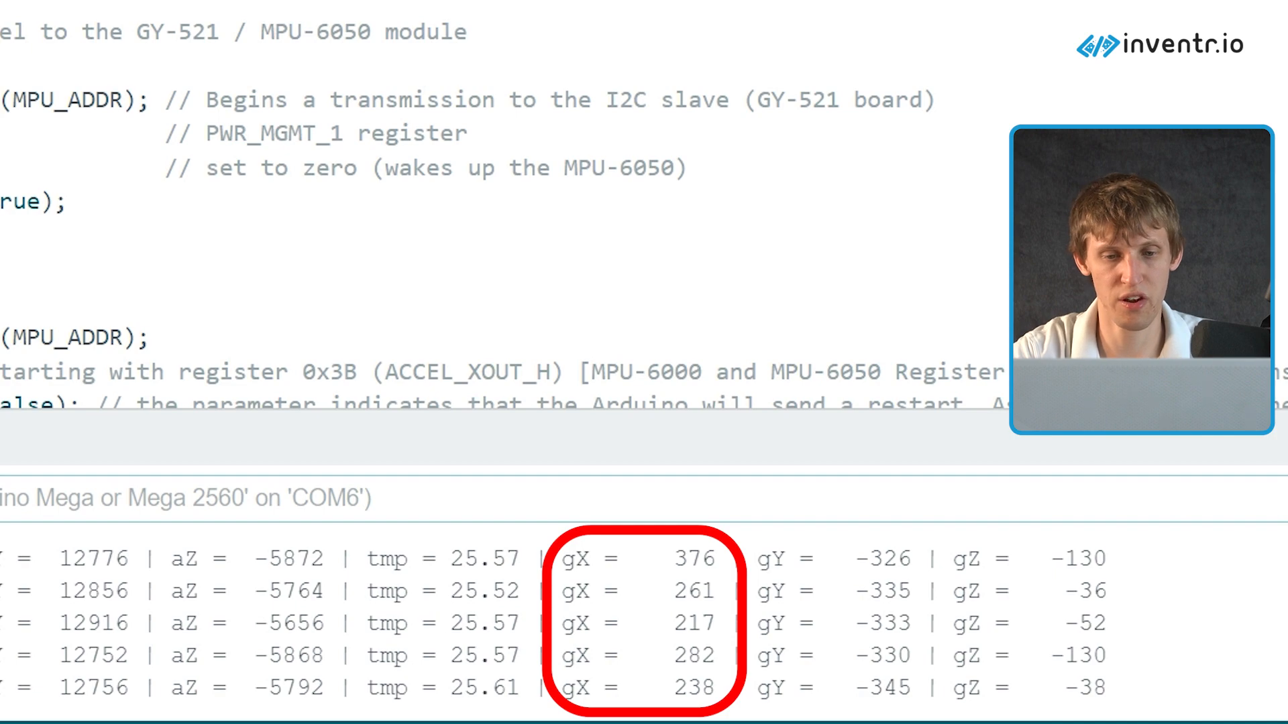